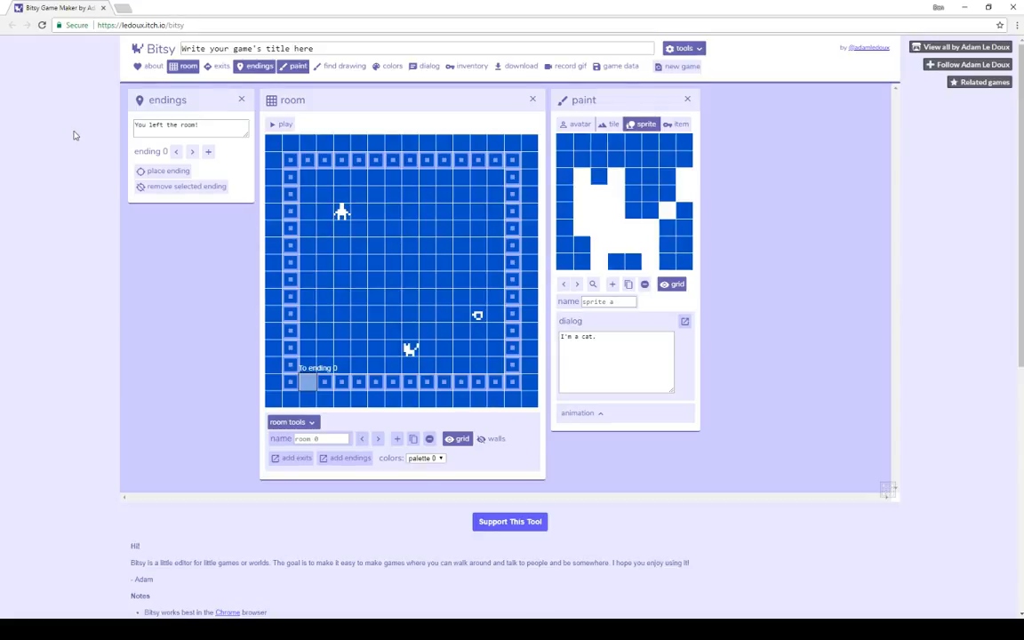
mouse_move(431, 84)
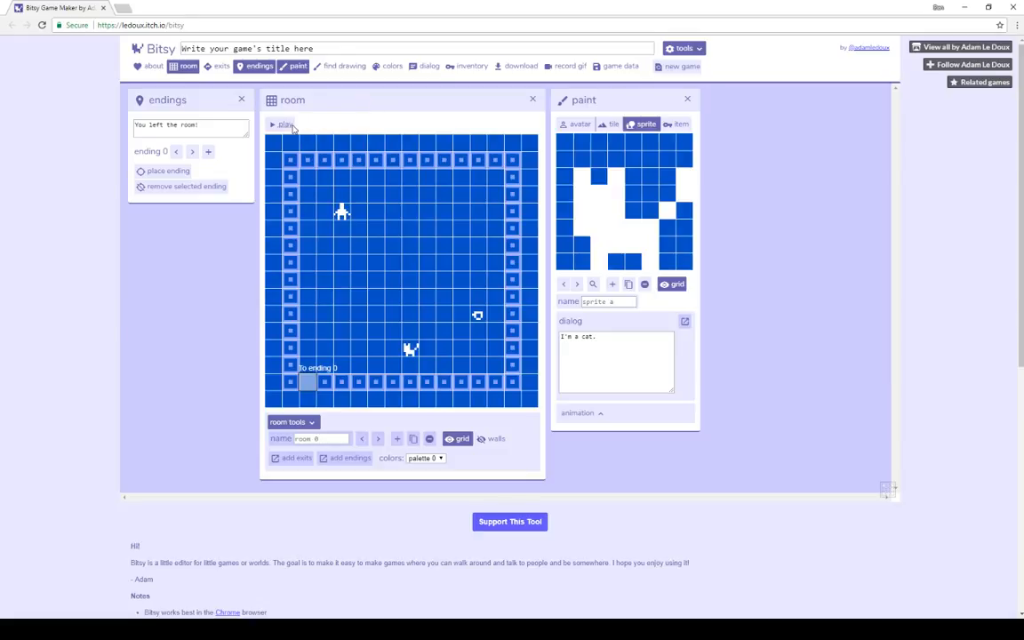
Playtest the room so the game runs in play mode
click(283, 124)
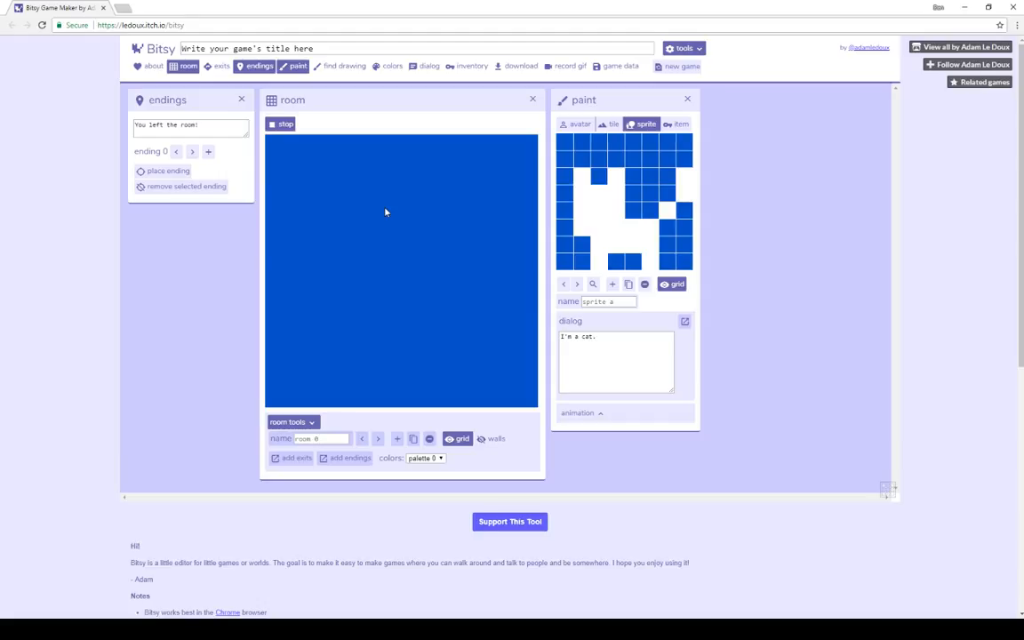
mouse_move(260, 105)
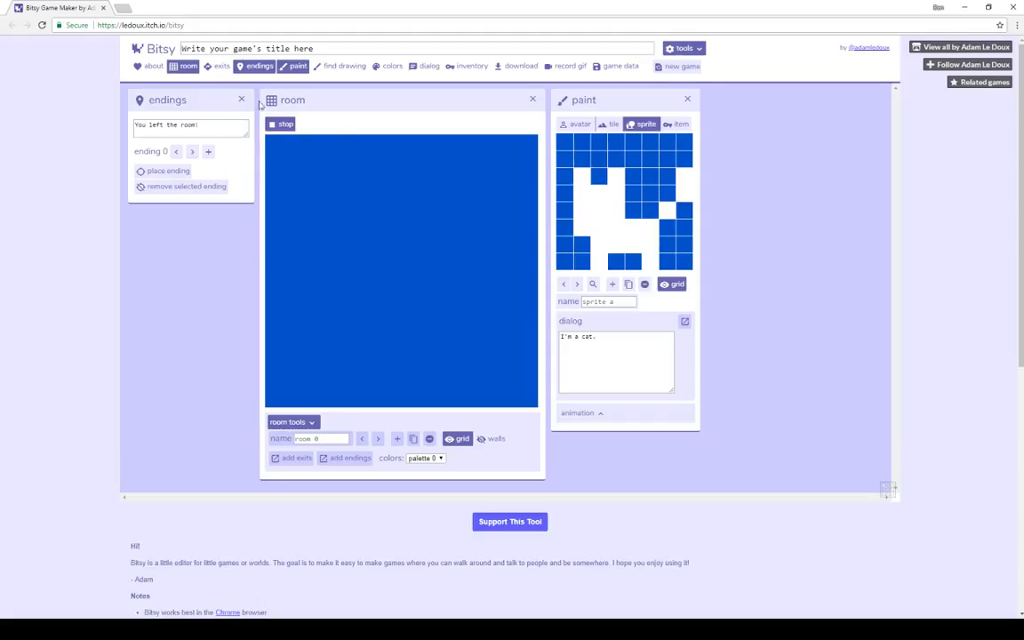
Stop the playtest to get the editable room grid back
click(281, 123)
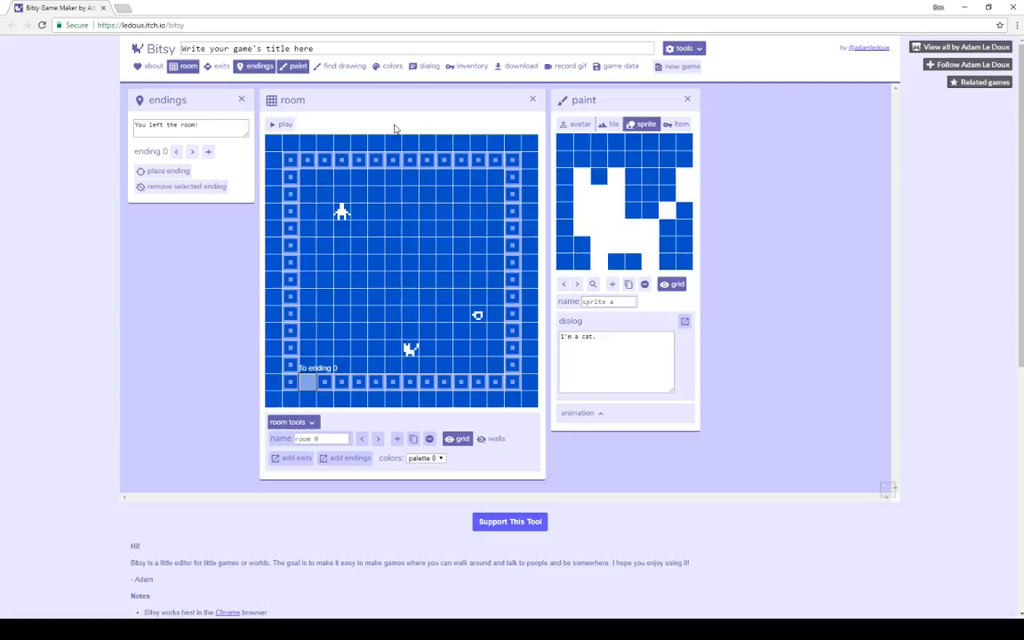
mouse_move(186, 108)
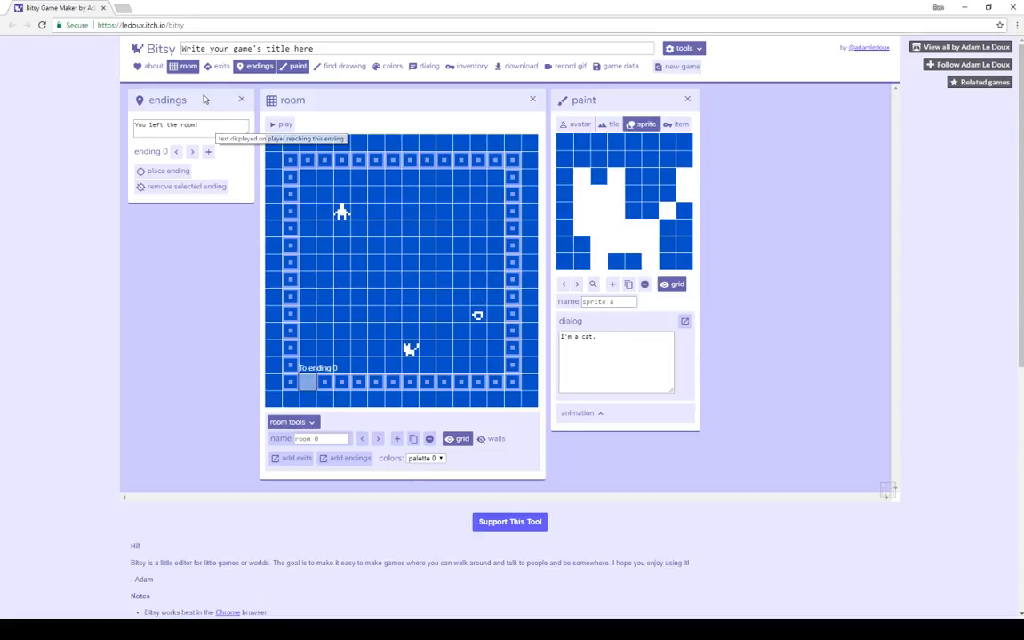
mouse_move(289, 163)
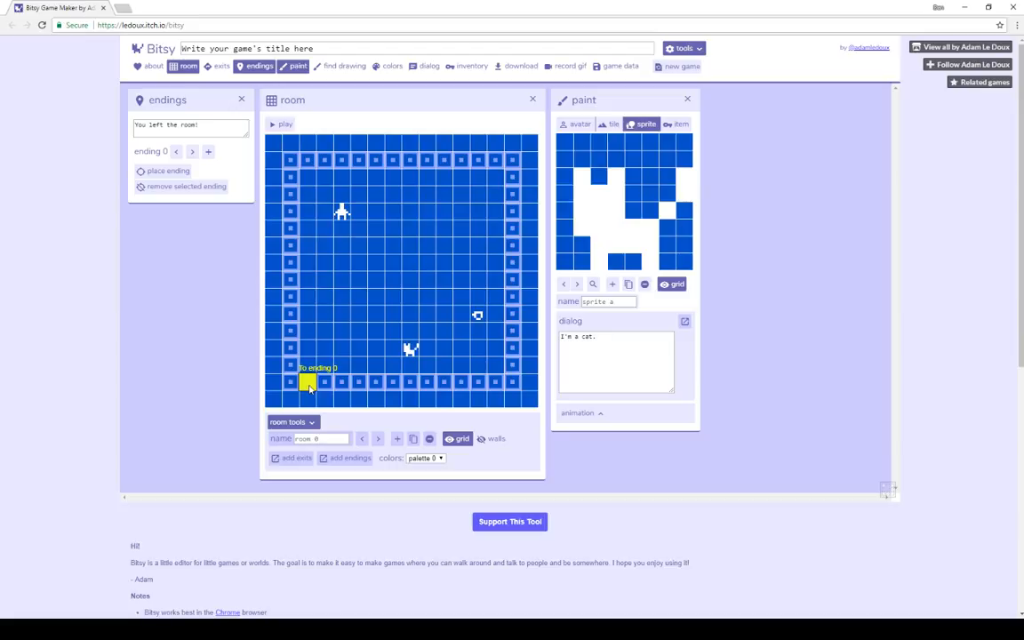
Delete the ending and re-place it in the bottom-wall gap, linked to ending 0
click(185, 186)
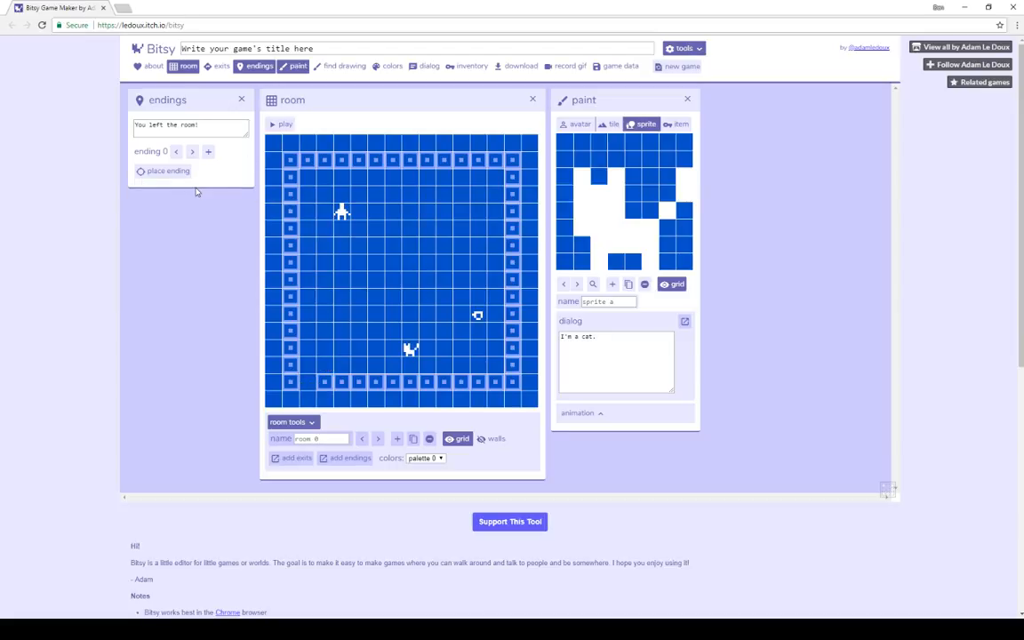
mouse_move(206, 186)
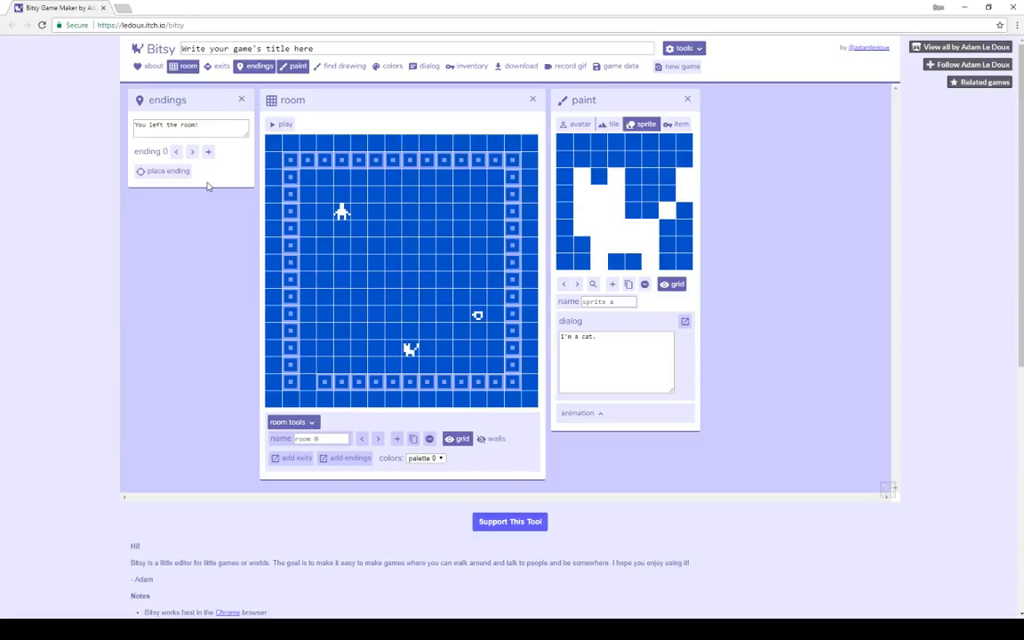
mouse_move(193, 119)
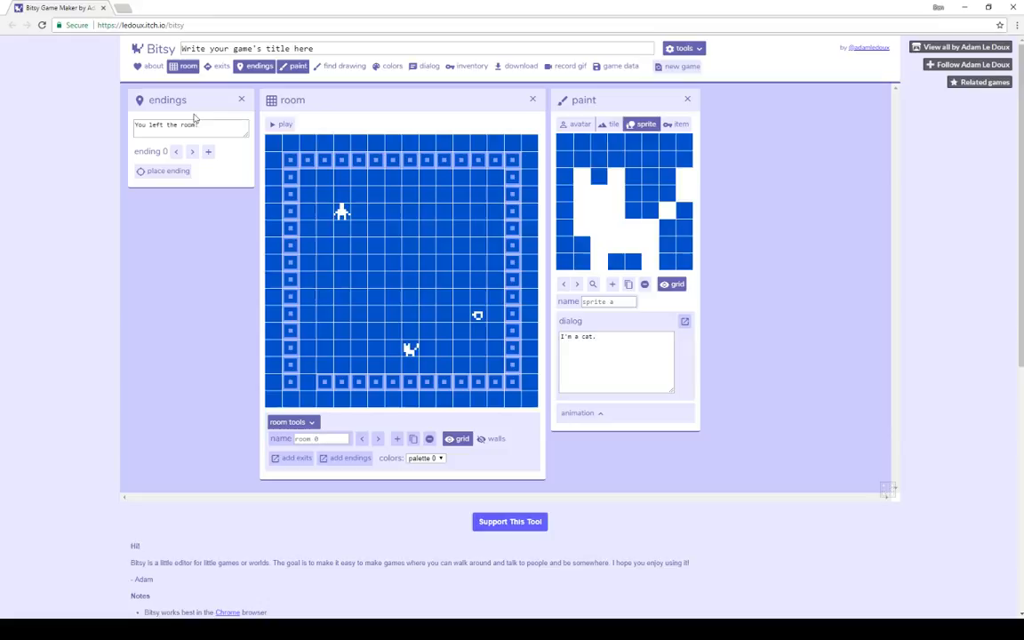
mouse_move(167, 170)
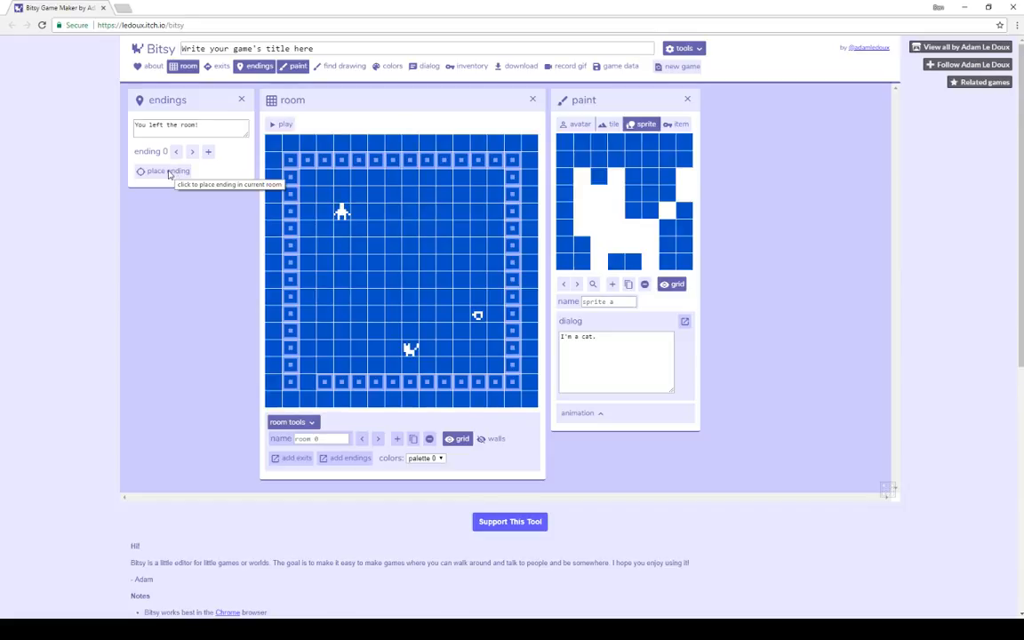
click(162, 170)
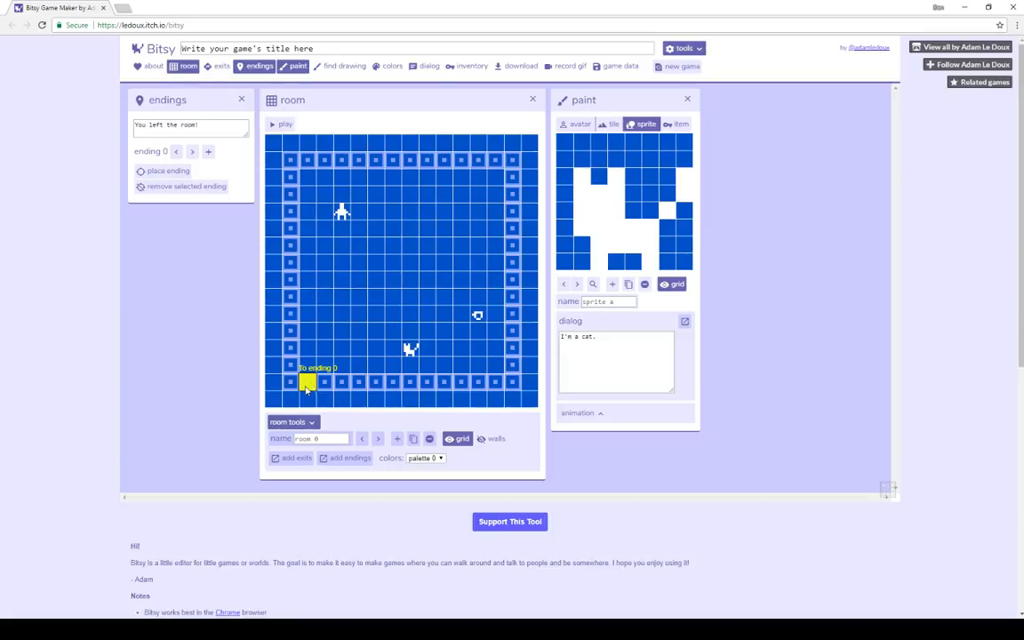
click(191, 124)
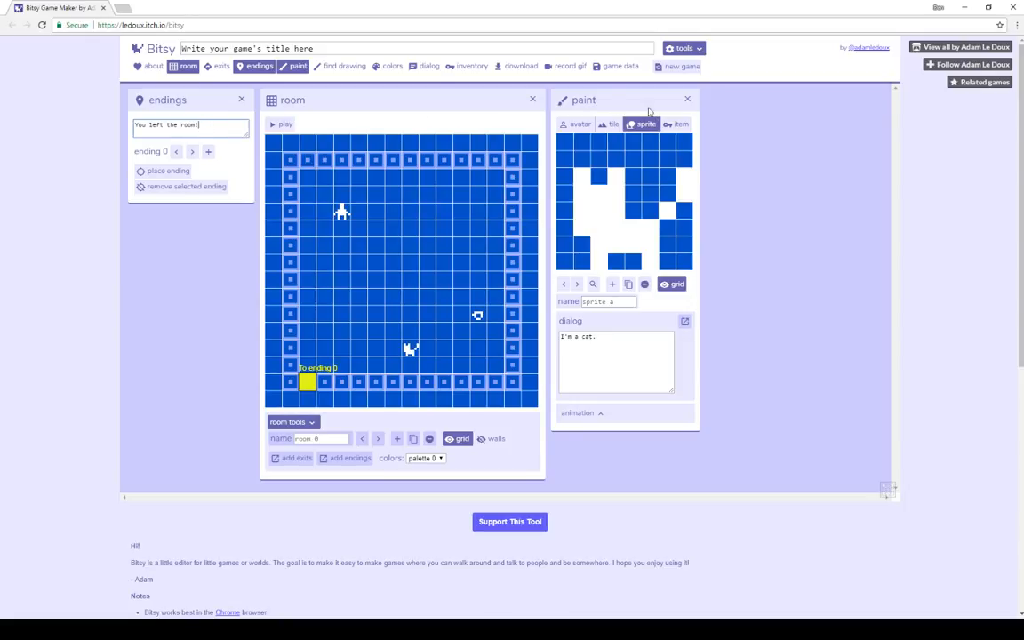
mouse_move(680, 125)
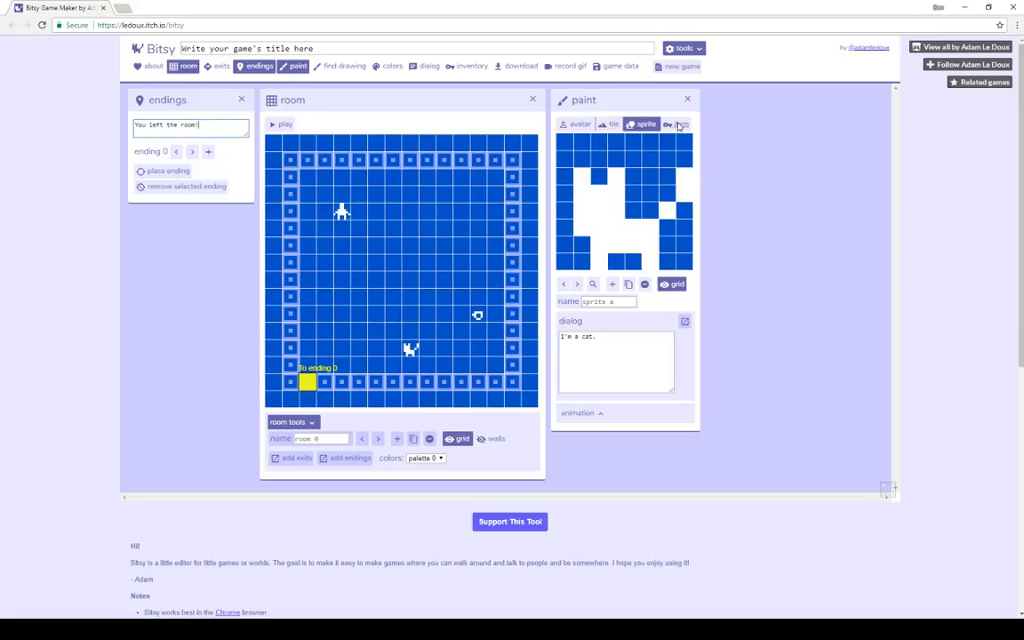
Set tea's dialog to 'You found tea' and the cat's to 'I'm a cat. Meow!'
click(677, 123)
text(You found tea)
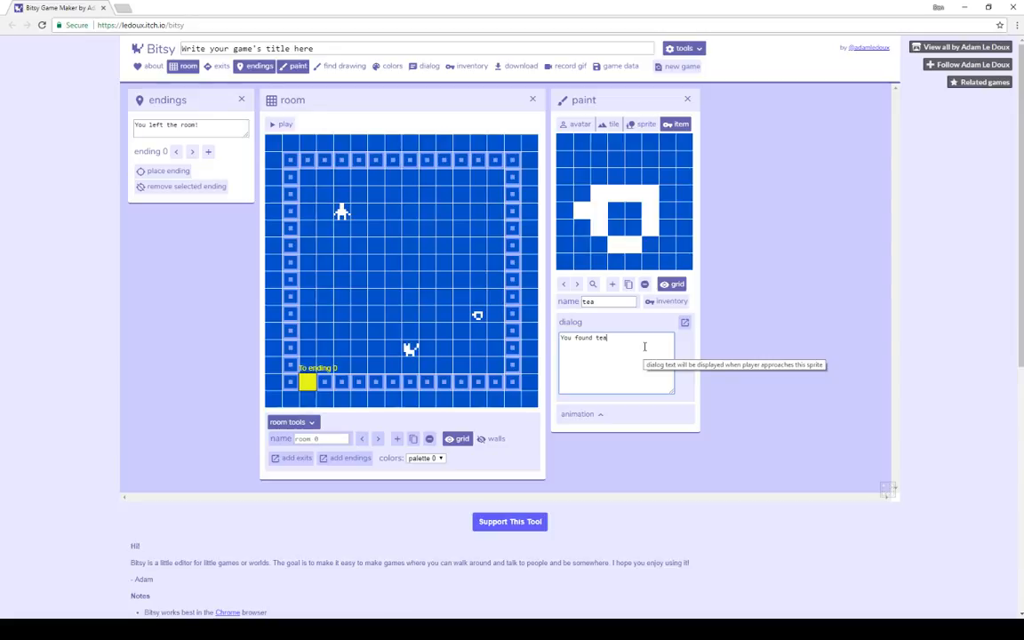
mouse_move(648, 125)
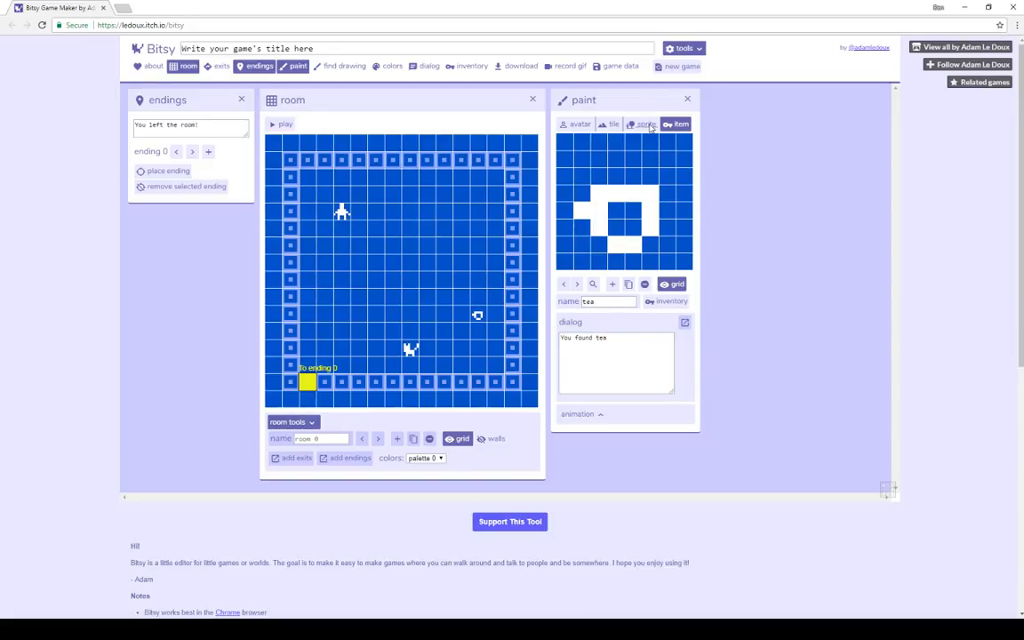
click(644, 124)
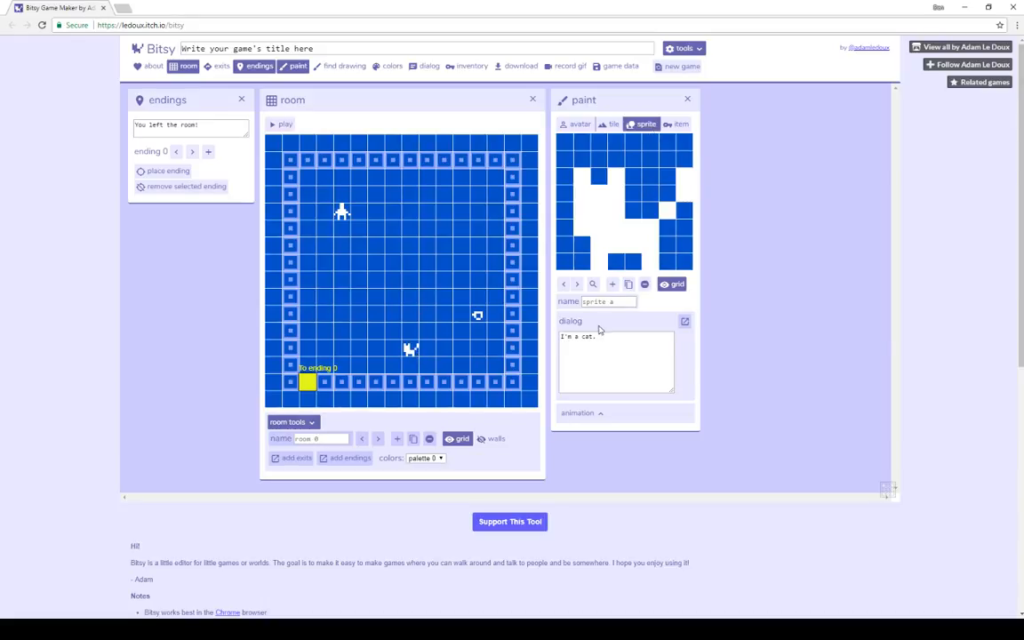
click(613, 360)
text( Meow!)
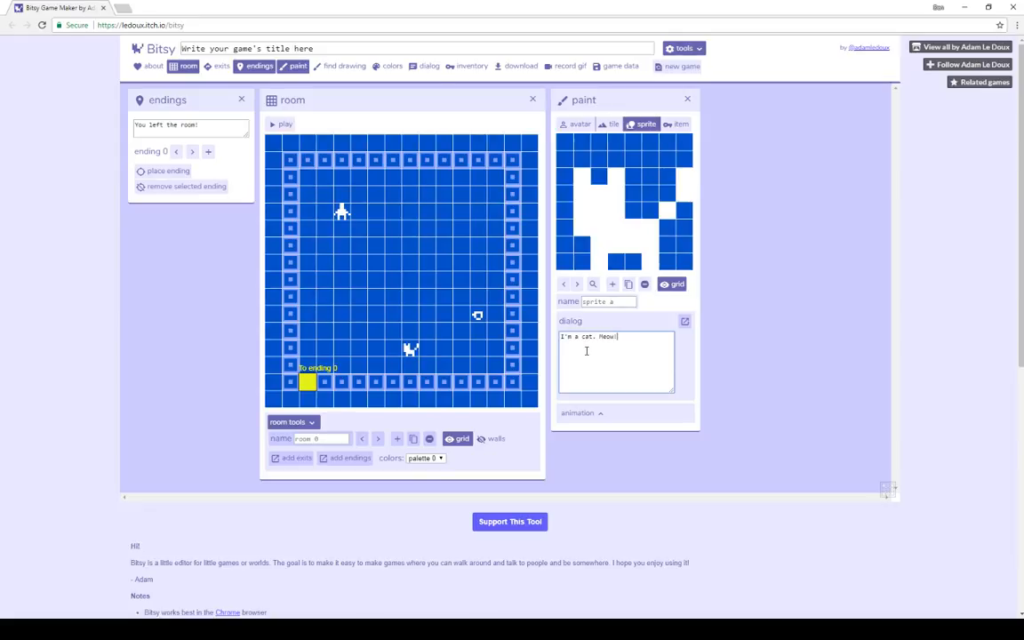
mouse_move(570, 365)
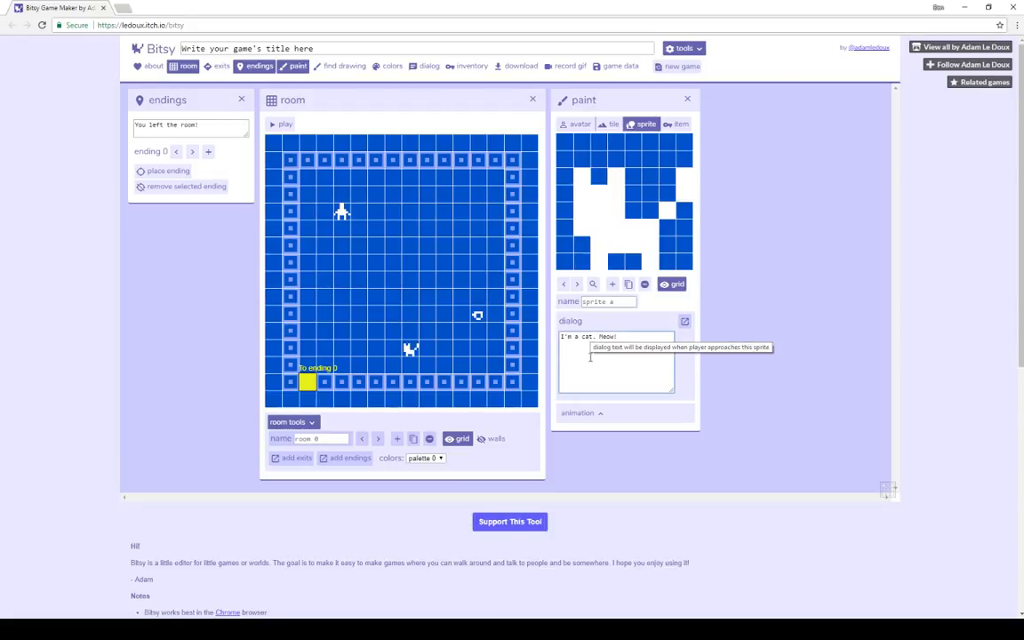
click(677, 124)
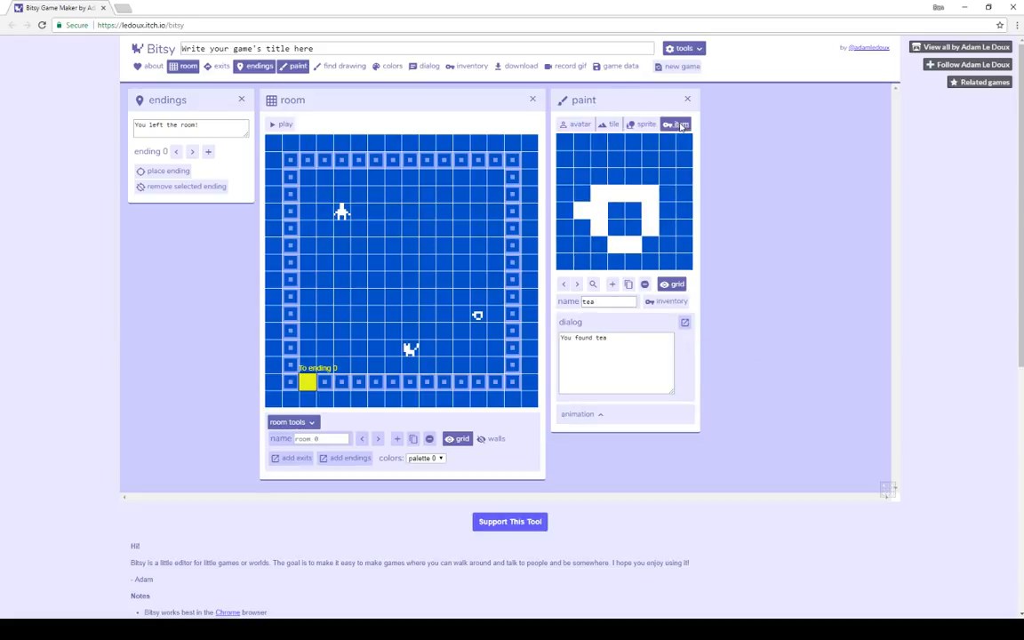
Playtest past the title to the 'You left the room!' ending, then stop
click(644, 123)
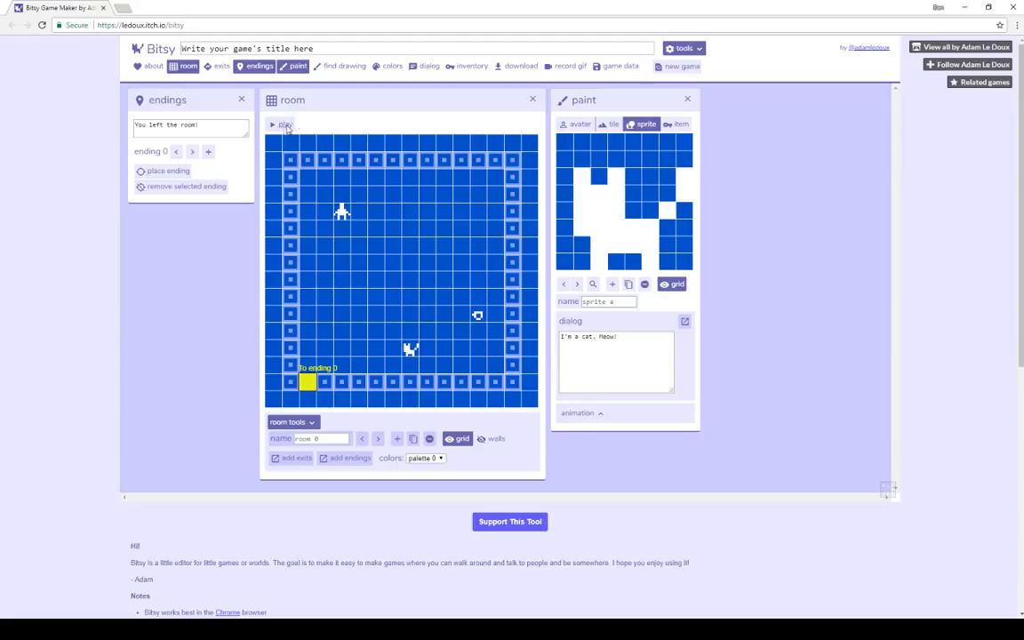
click(282, 123)
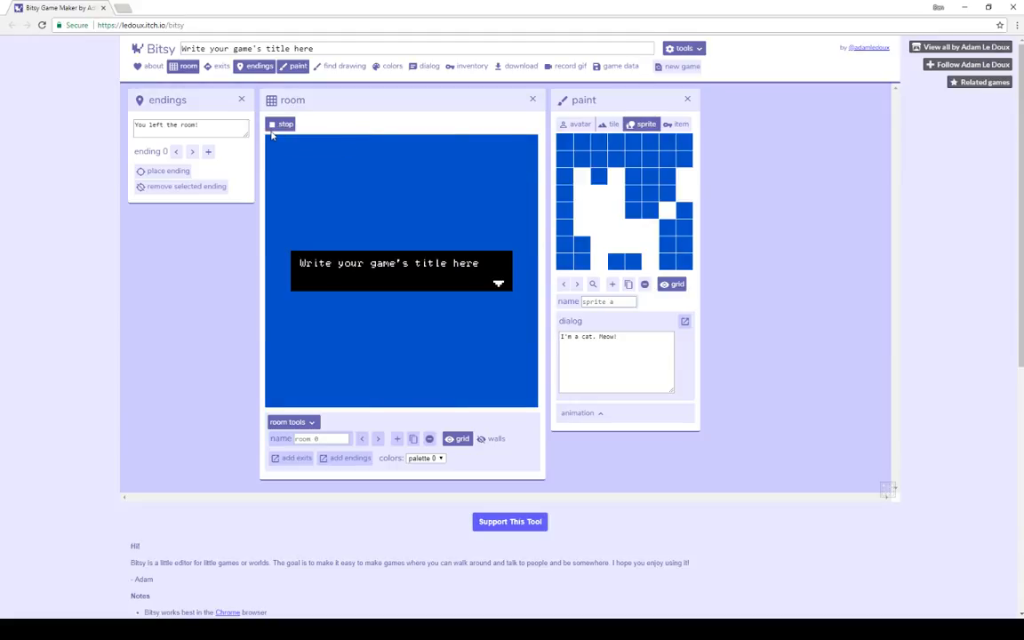
click(280, 123)
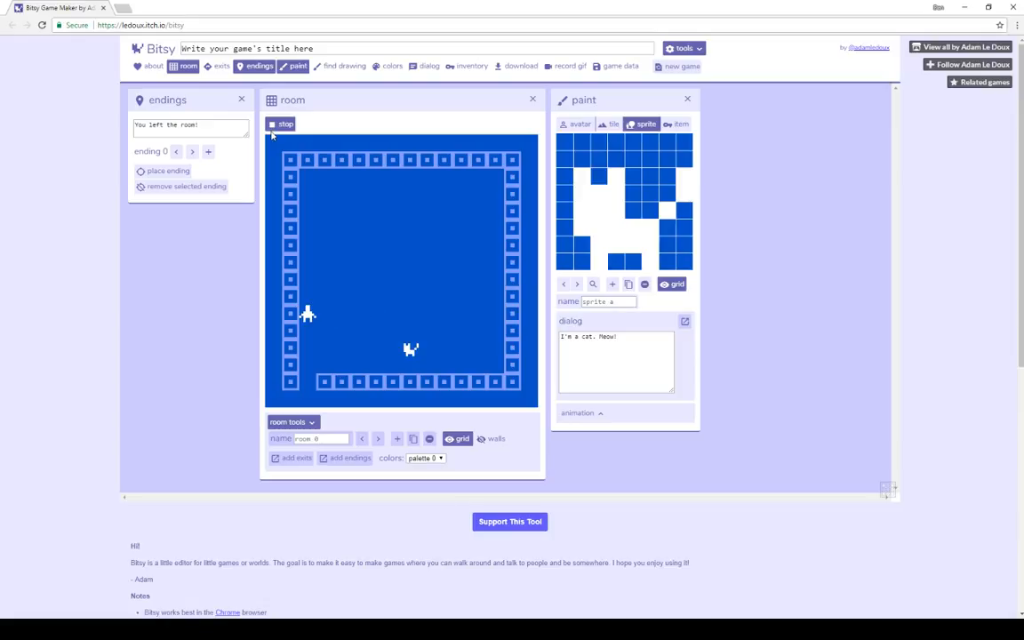
mouse_move(307, 364)
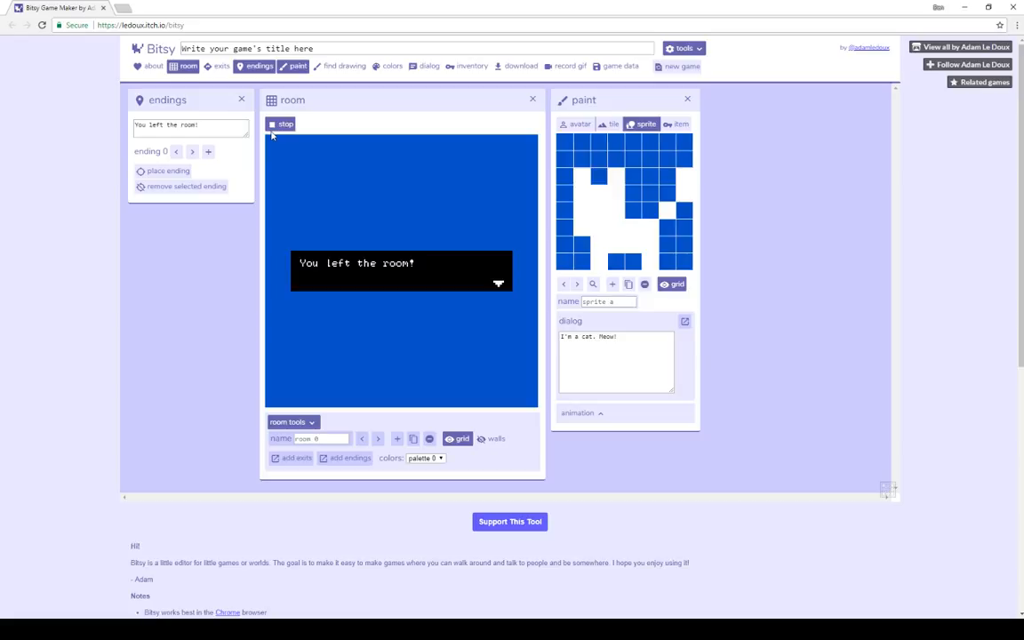
click(402, 271)
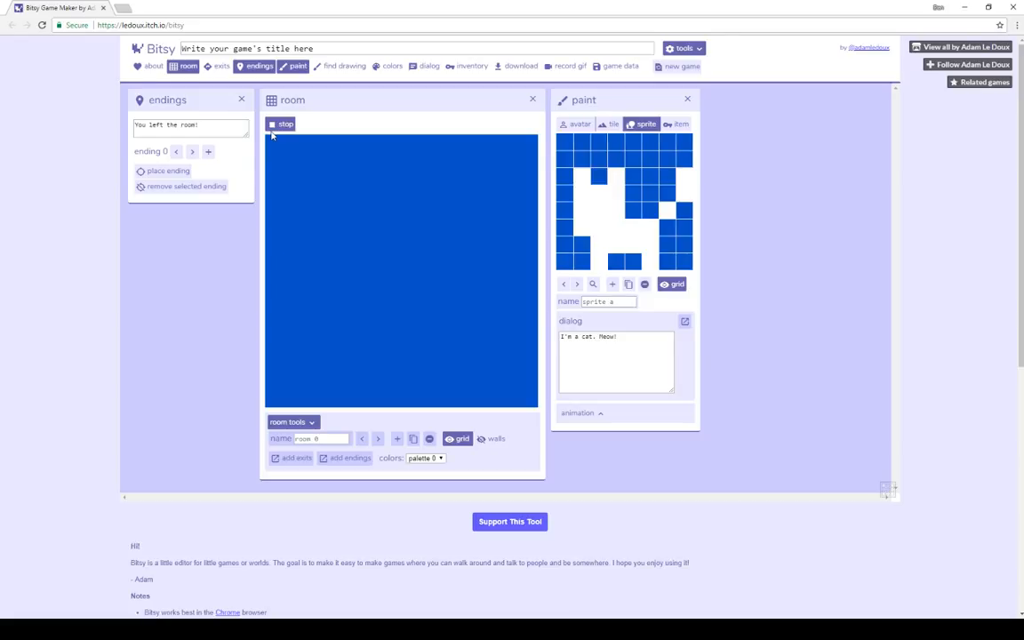
click(281, 123)
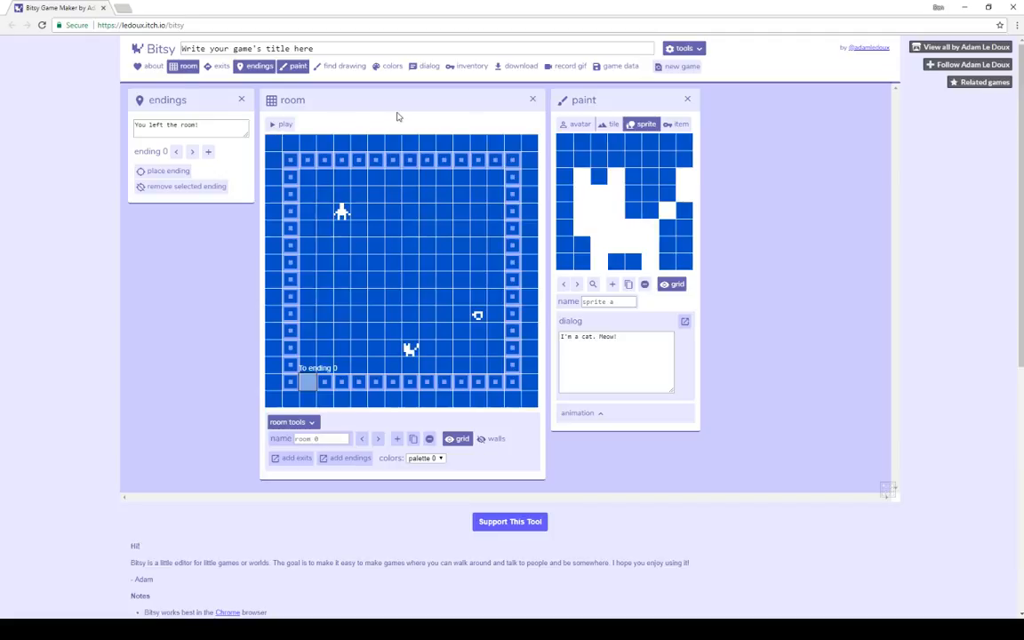
mouse_move(406, 115)
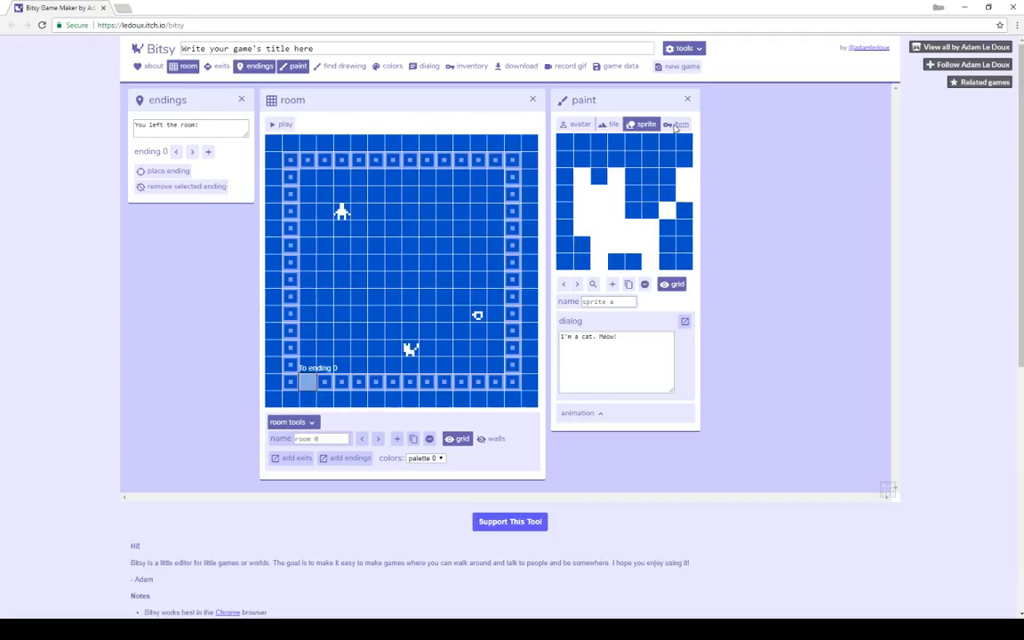
click(677, 123)
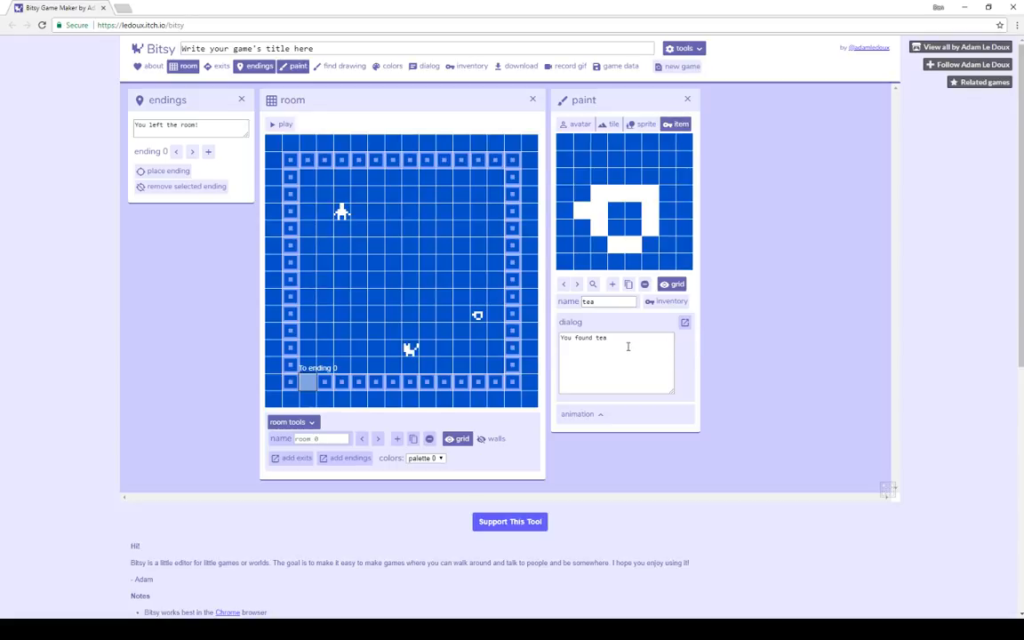
mouse_move(623, 346)
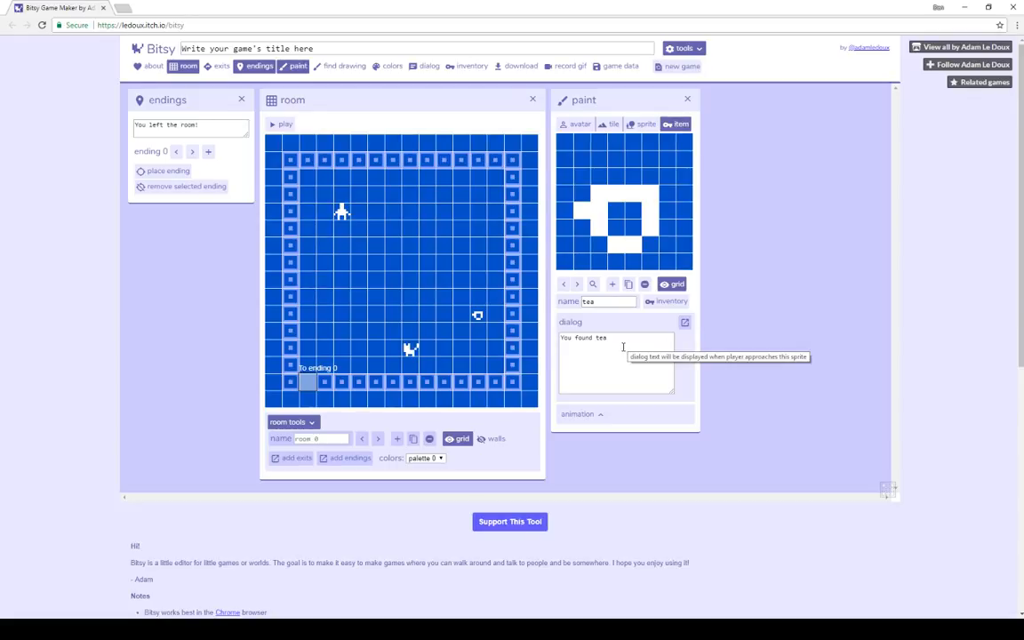
mouse_move(622, 189)
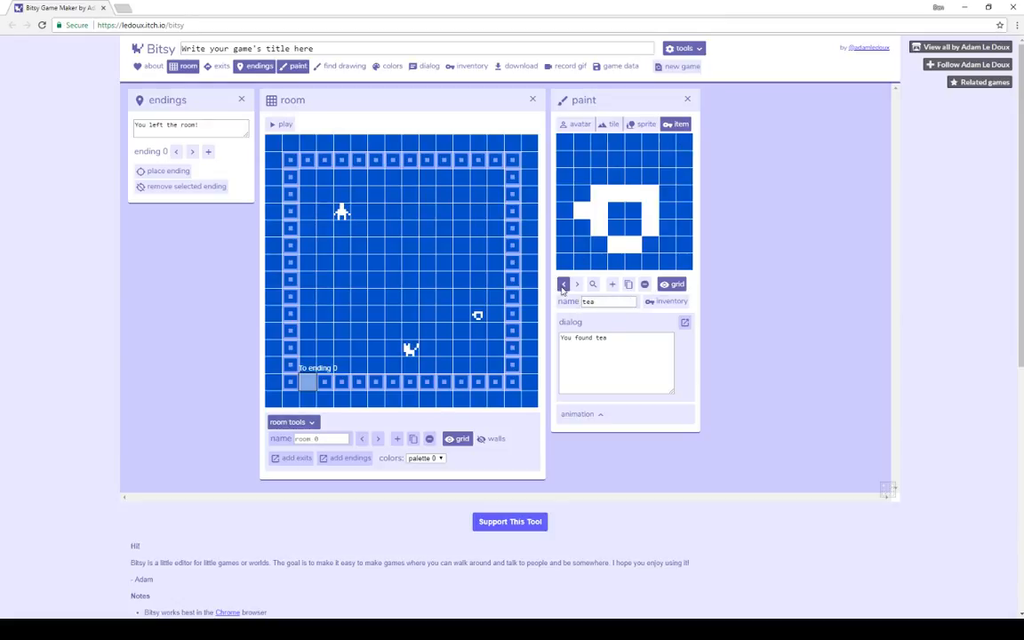
click(608, 300)
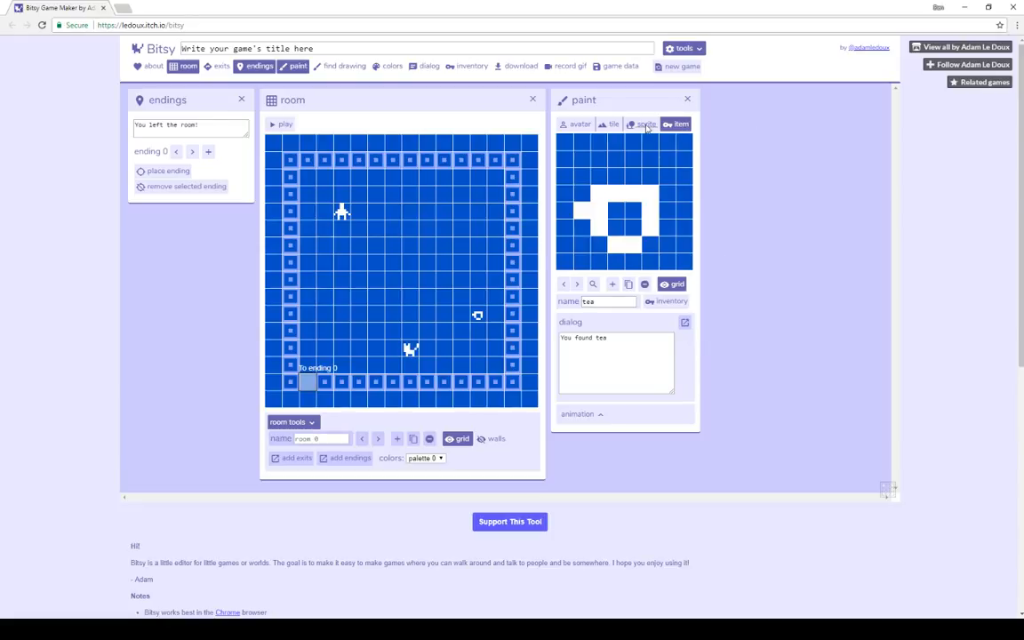
click(646, 124)
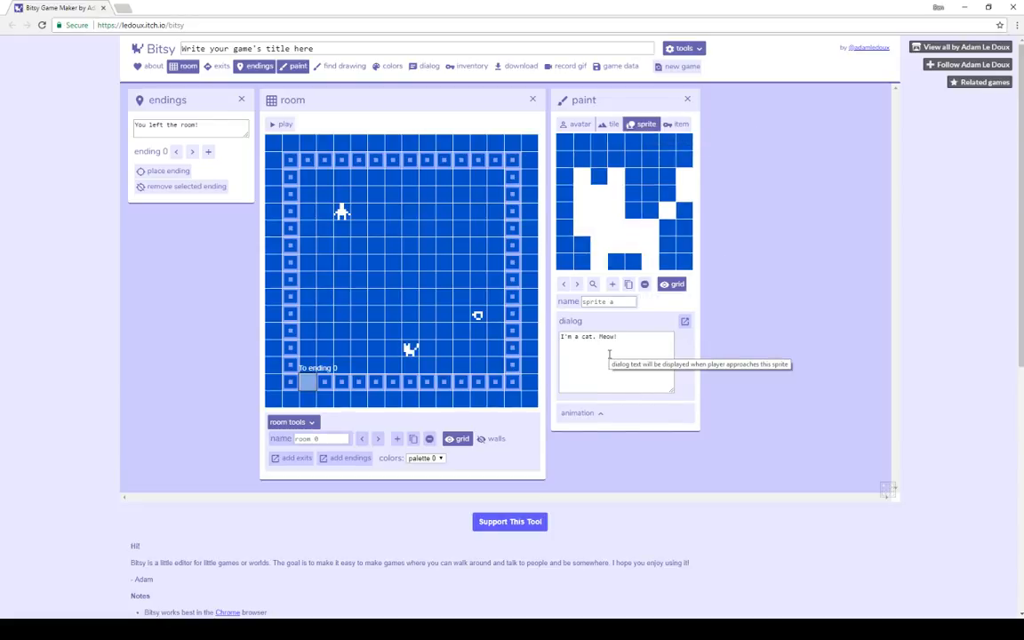
mouse_move(669, 305)
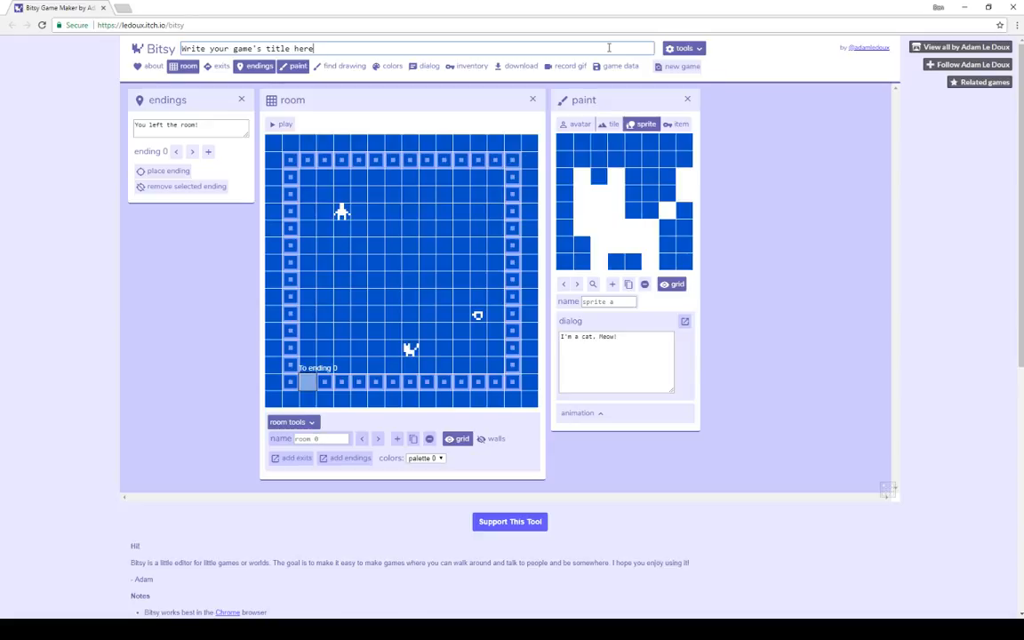
Replace the placeholder title with 'Demo 1' and launch a playtest
key(Backspace)
text(Demo 1)
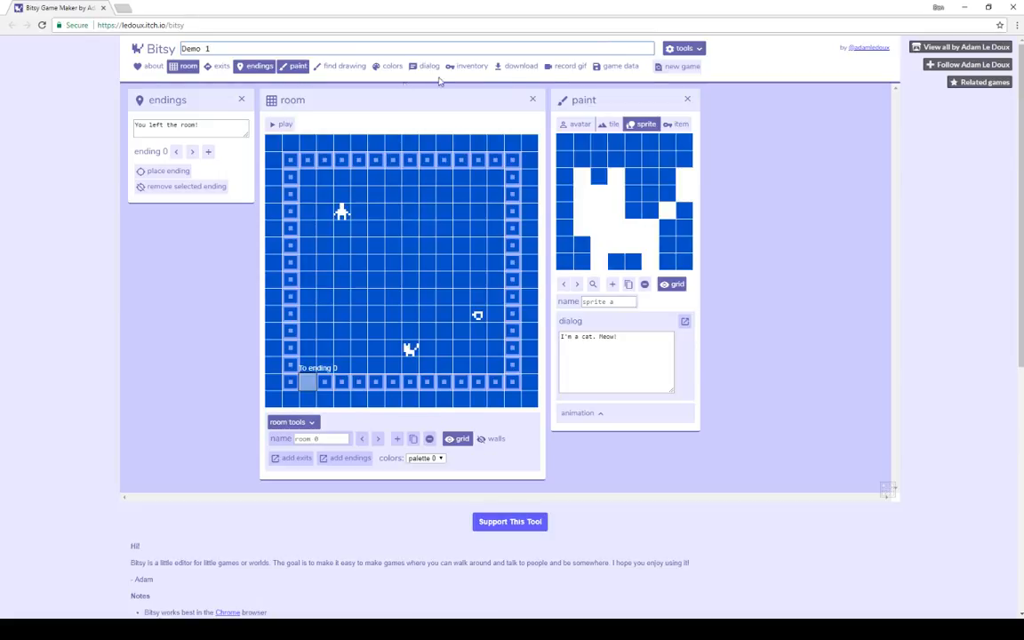
click(281, 123)
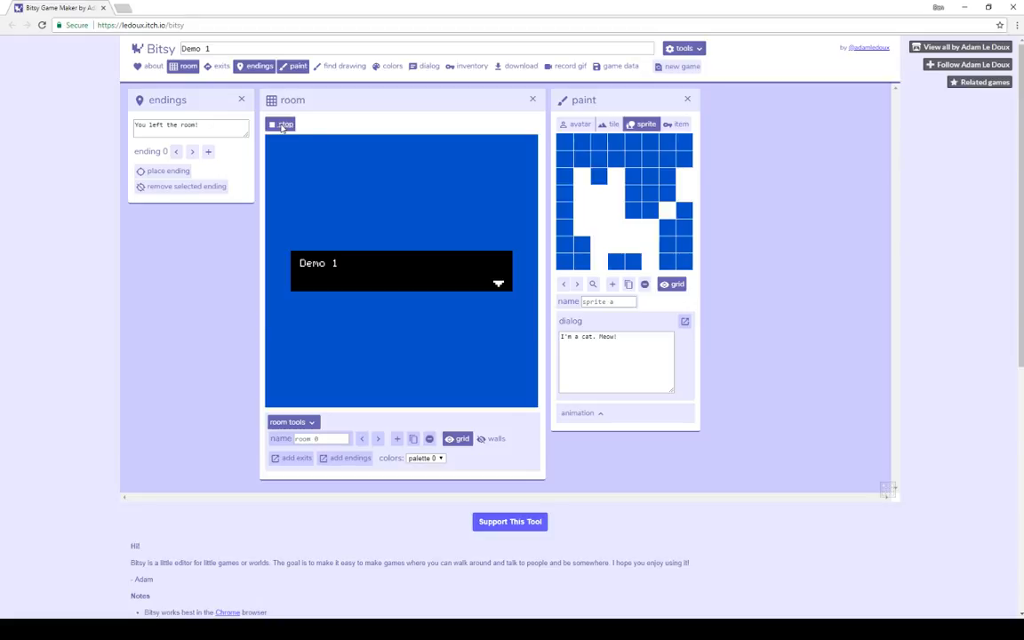
Advance past the 'Demo 1' title, review ending, tea and cat dialog, then stop
click(281, 123)
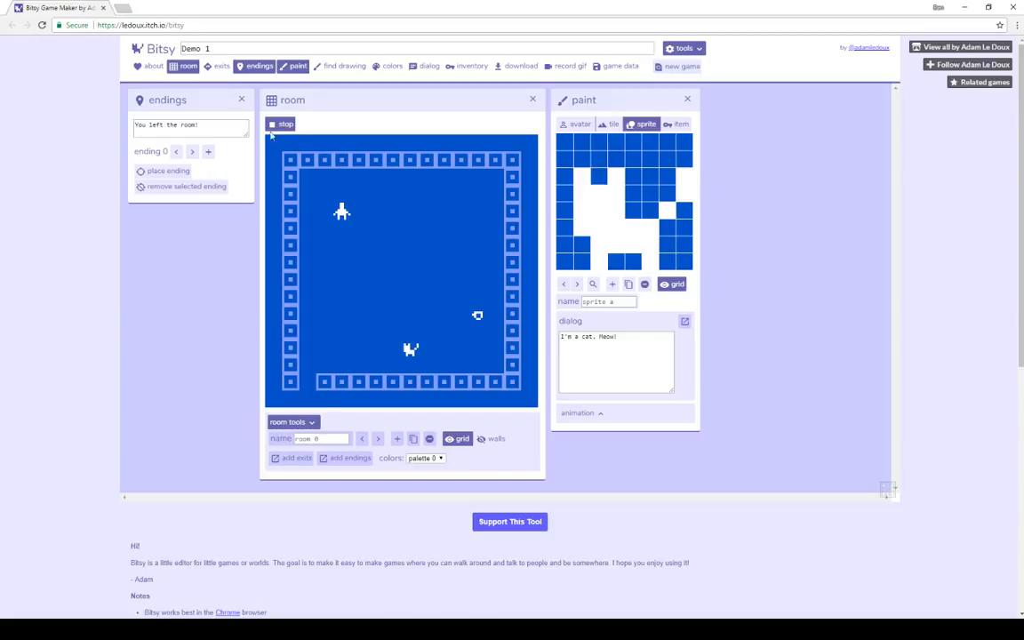
click(190, 124)
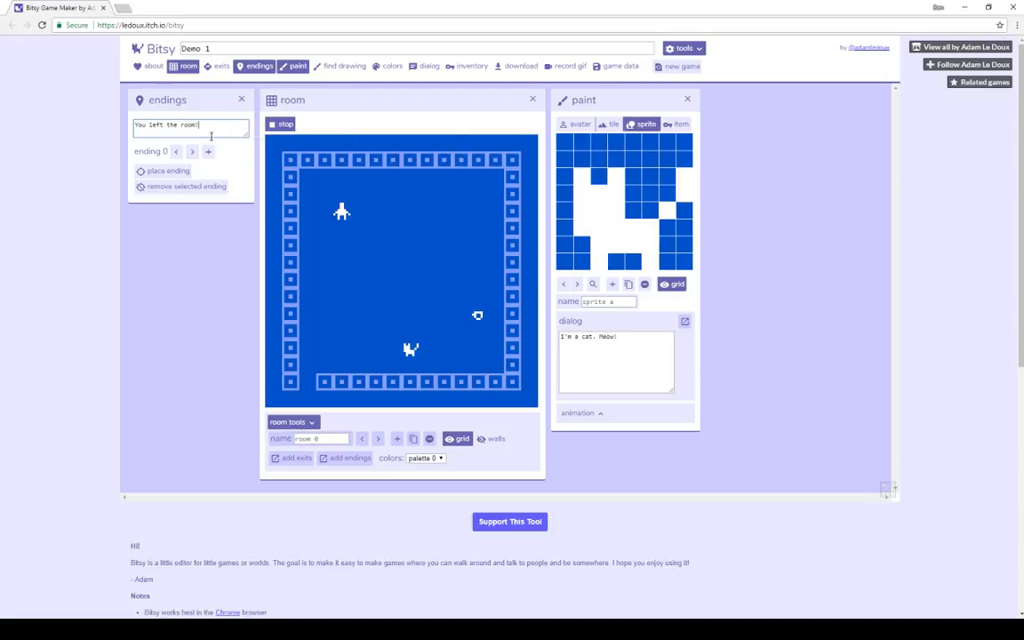
click(677, 123)
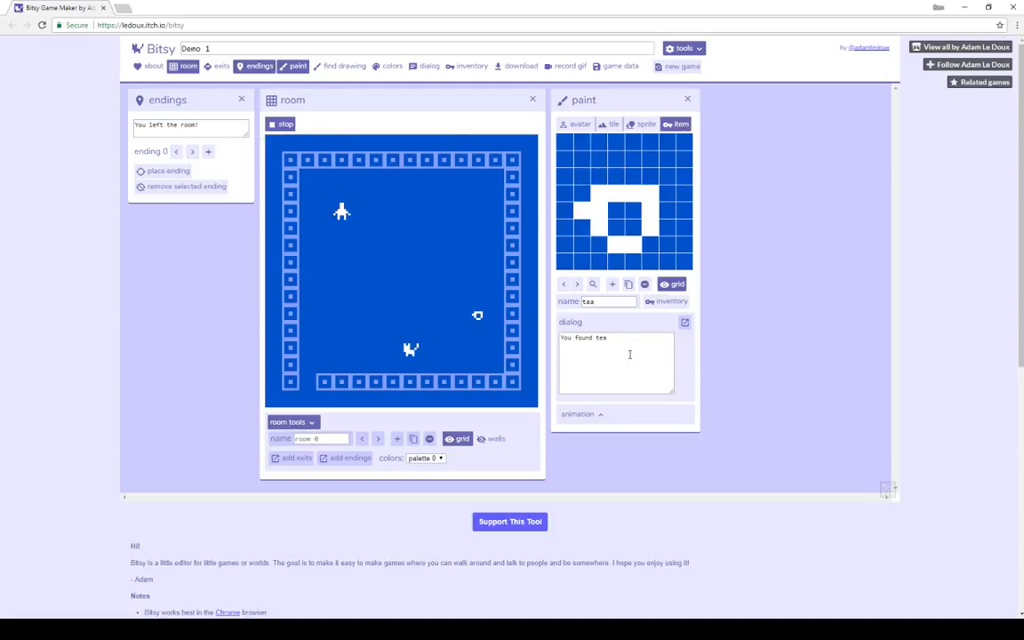
click(644, 124)
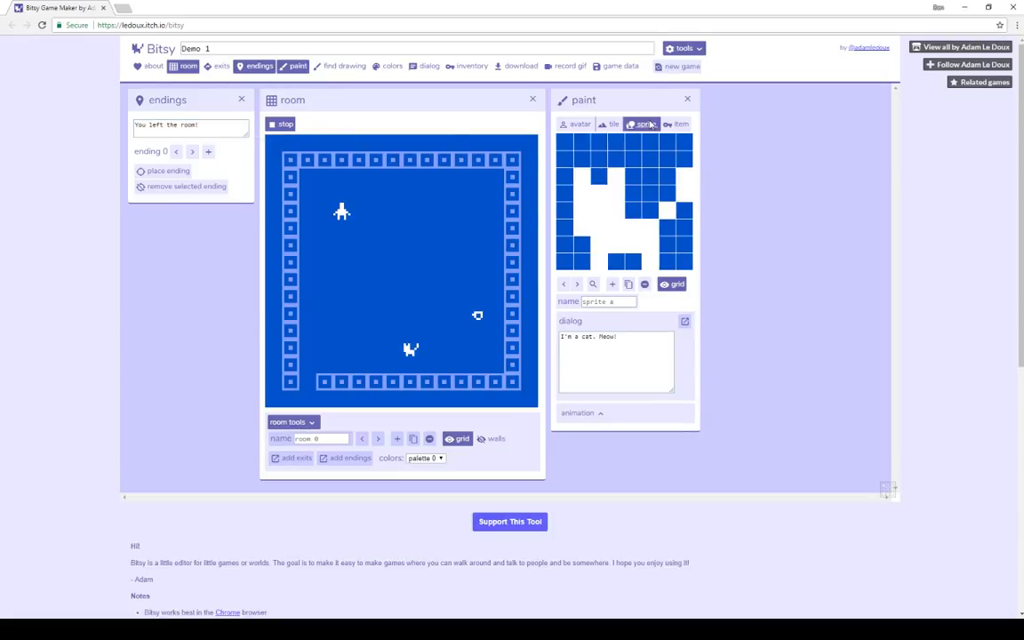
click(616, 335)
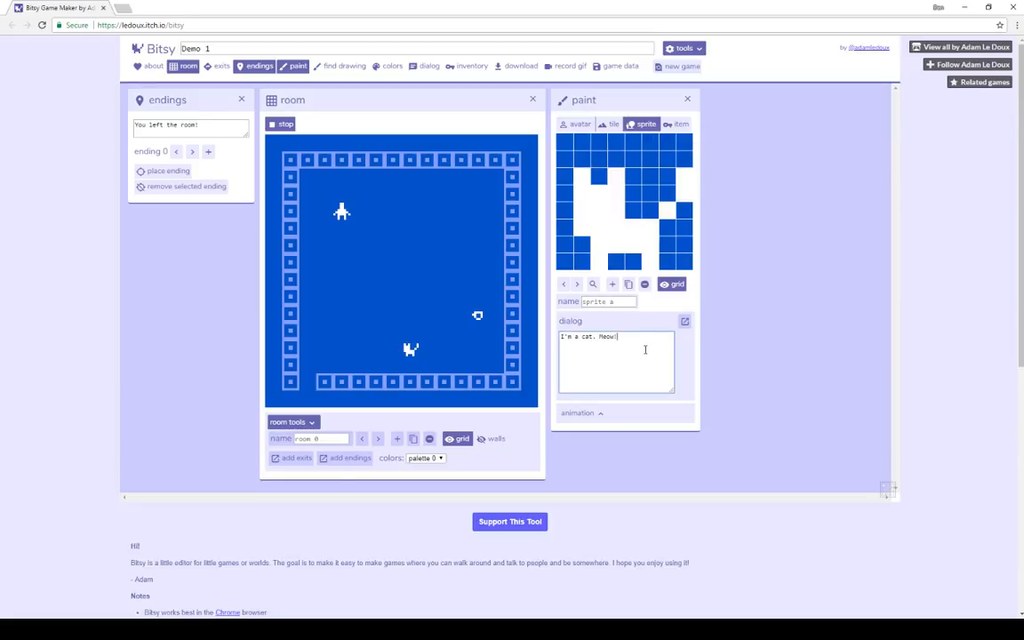
click(281, 124)
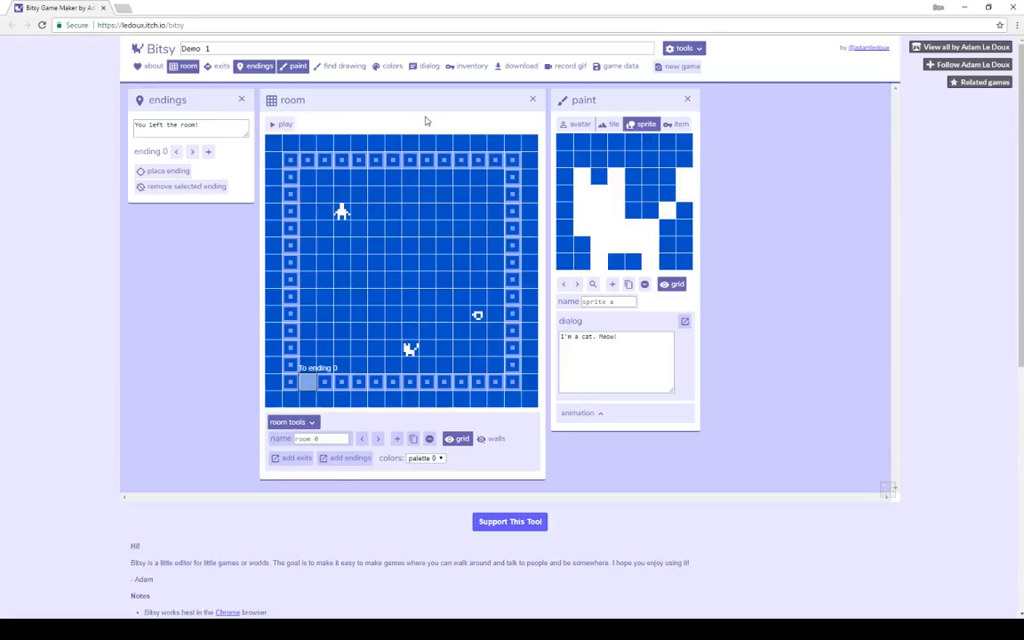